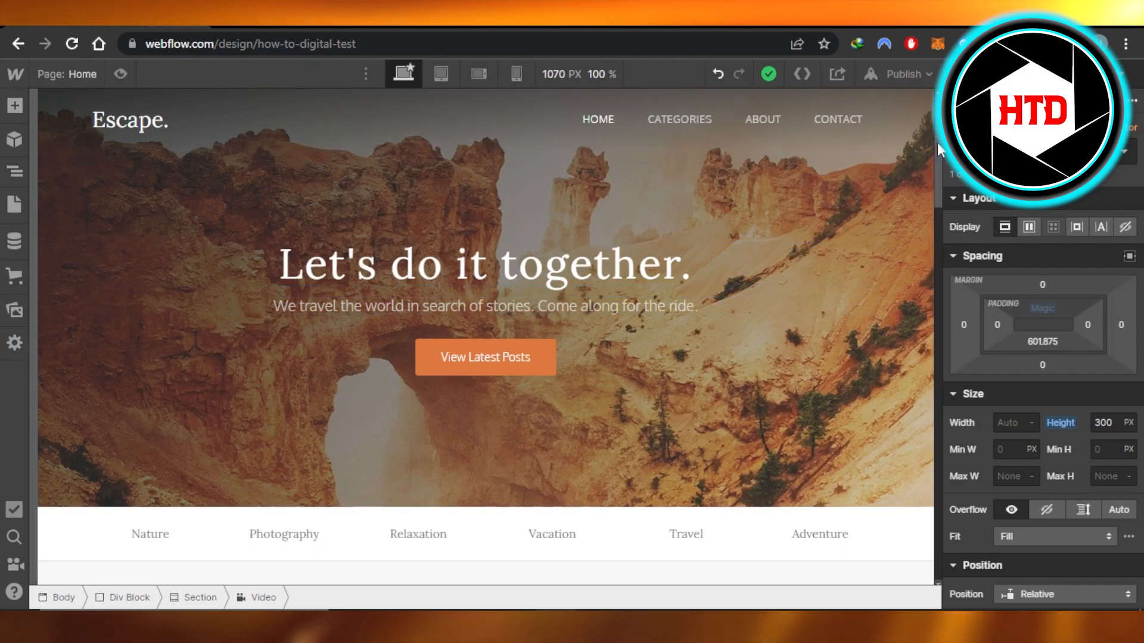
Scroll the canvas down to the empty section below the blog post cards
{"action": "scroll", "scroll_direction": "down", "scroll_amount": 3}
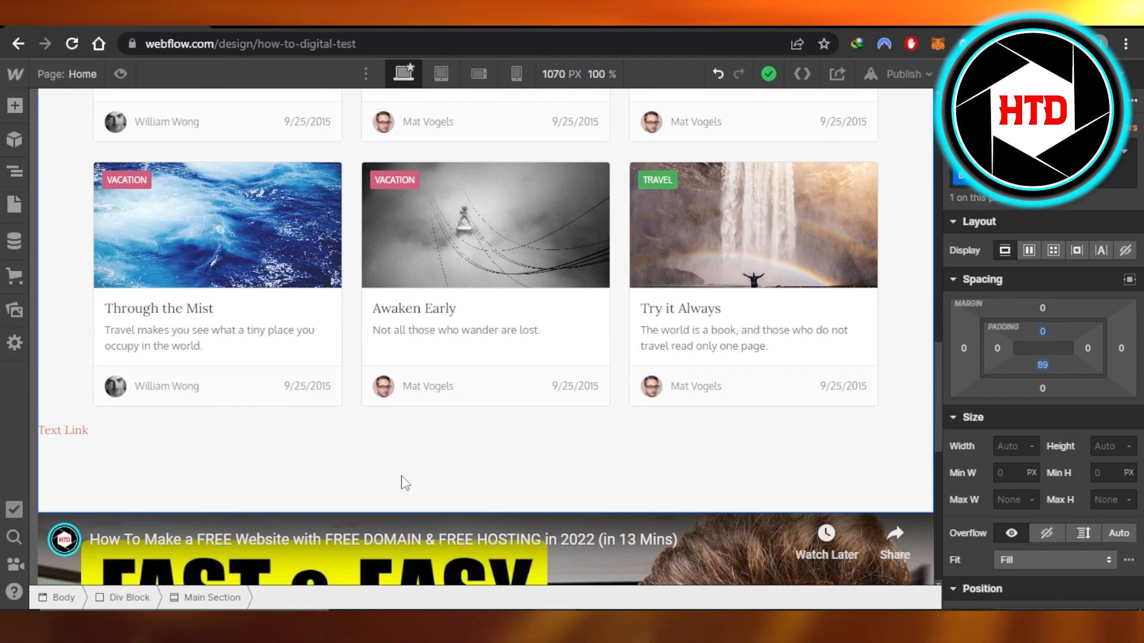
{"action": "mouse_move", "coordinate": [79, 343]}
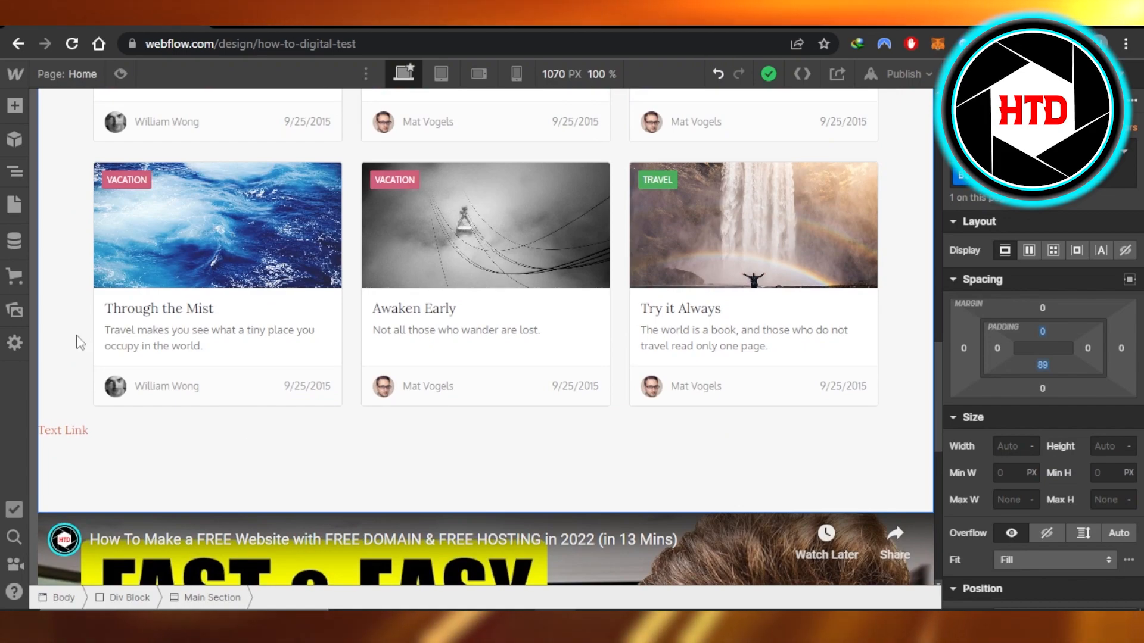
Bring up the Add panel listing the Facebook component
{"action": "left_click", "coordinate": [14, 106]}
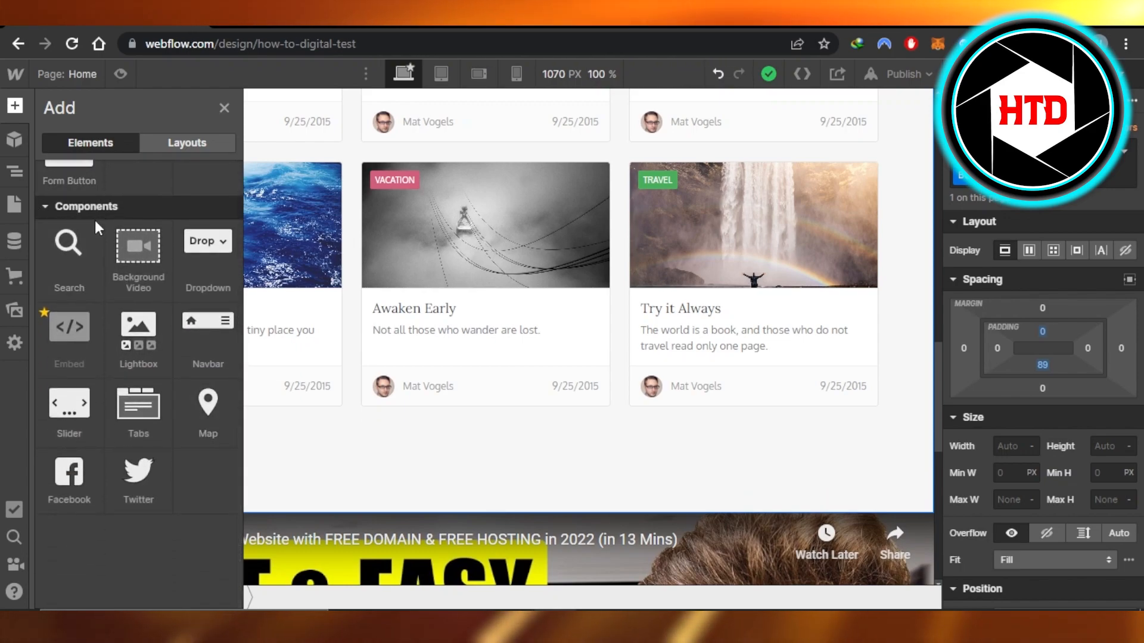
{"action": "mouse_move", "coordinate": [69, 474]}
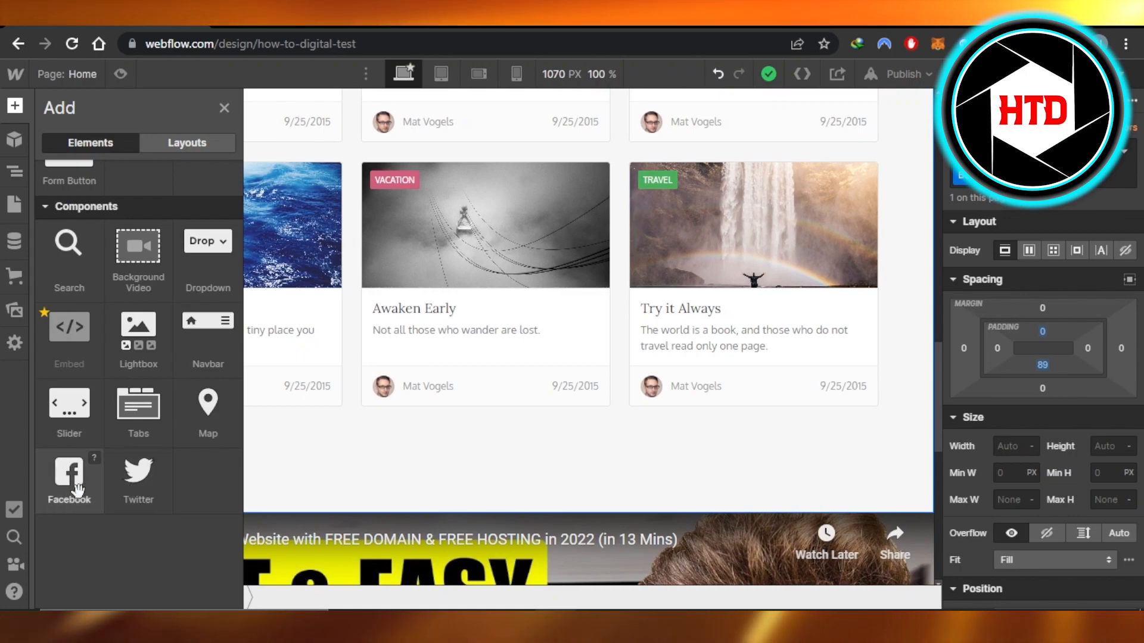
{"action": "mouse_move", "coordinate": [139, 478]}
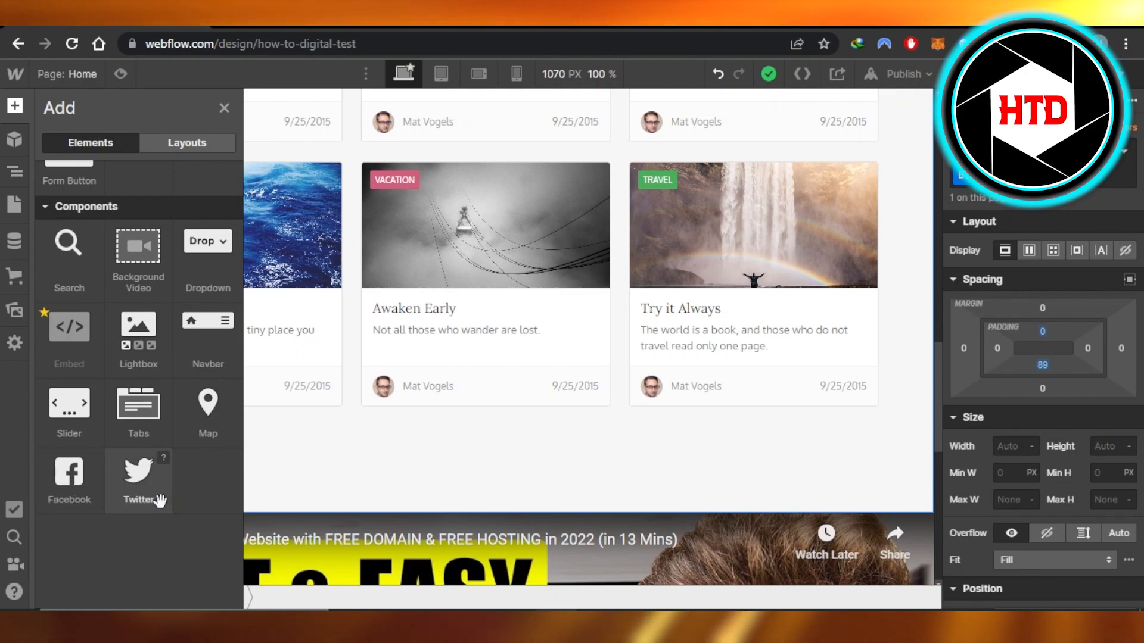
{"action": "mouse_move", "coordinate": [212, 502]}
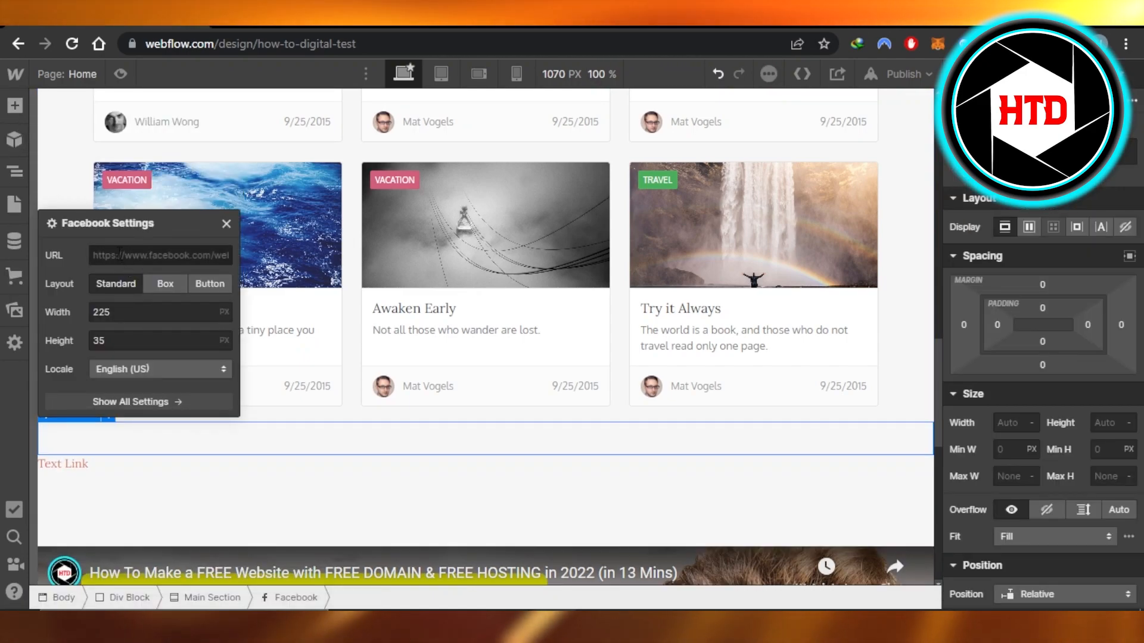
Keep the Facebook Like button's default URL and dismiss its settings
{"action": "left_click", "coordinate": [160, 255]}
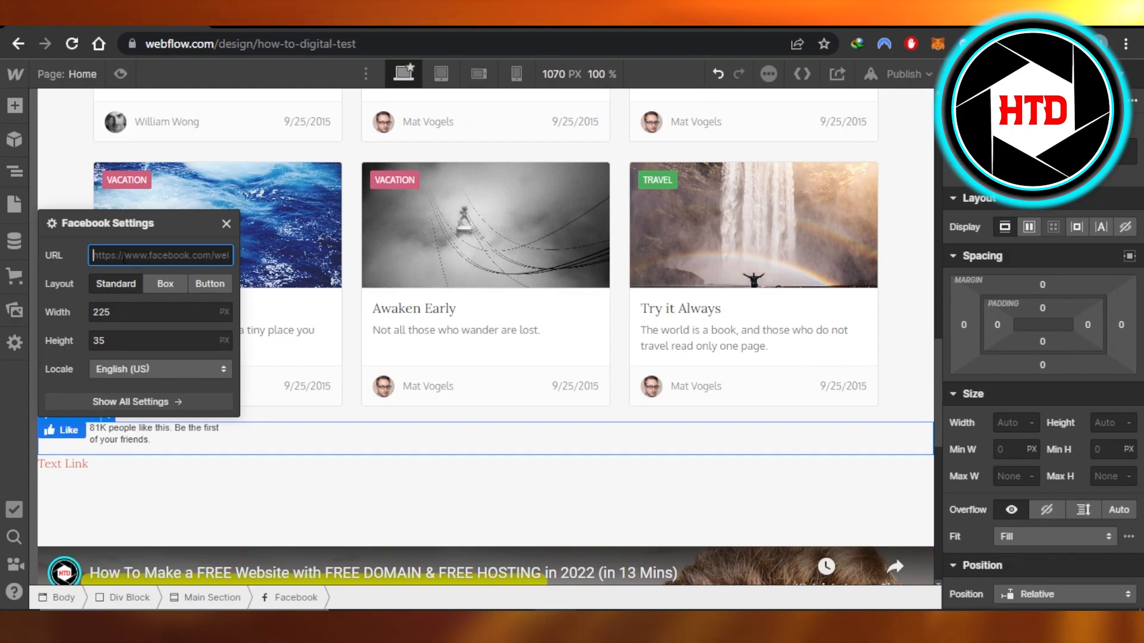
{"action": "mouse_move", "coordinate": [650, 119]}
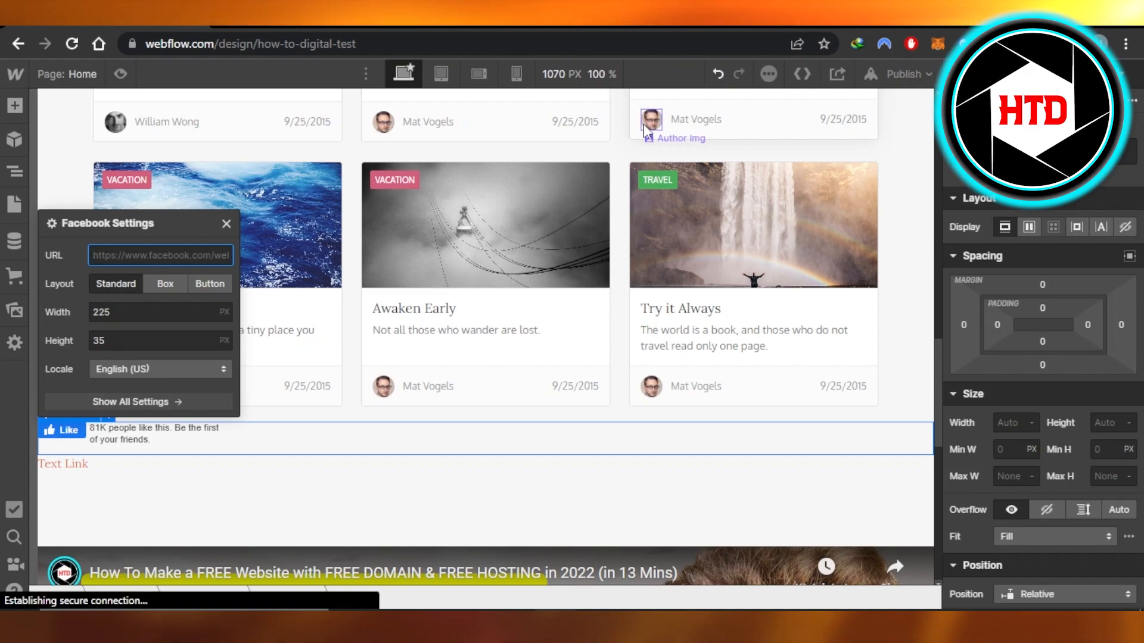
{"action": "left_click", "coordinate": [226, 224]}
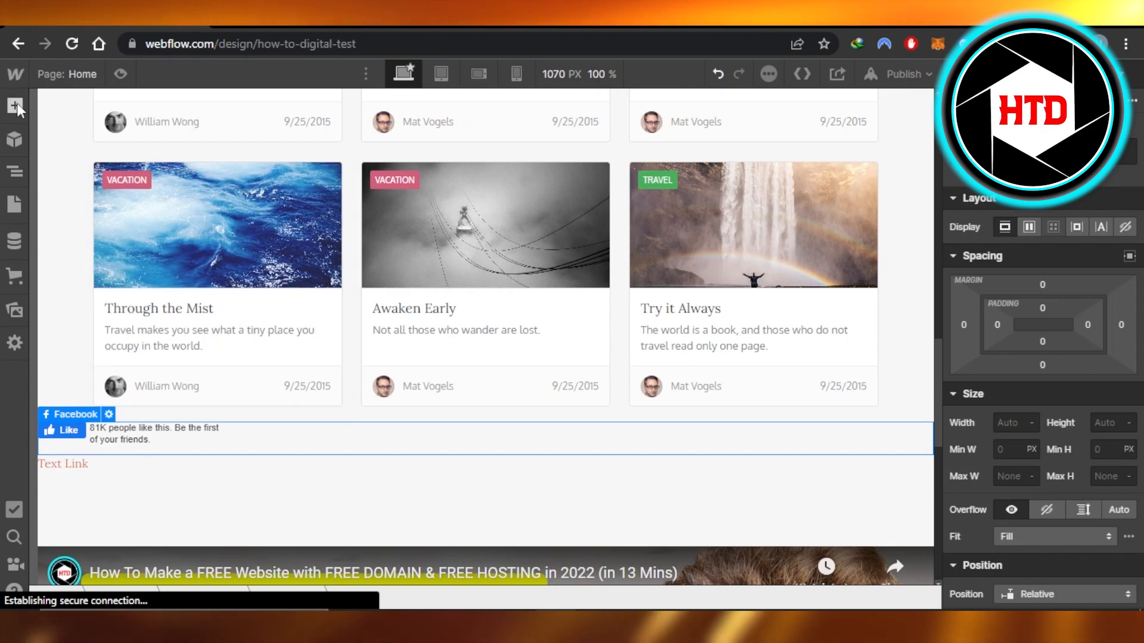
Drag a Twitter component from the Add panel into the section below the blog cards
{"action": "left_click", "coordinate": [15, 106]}
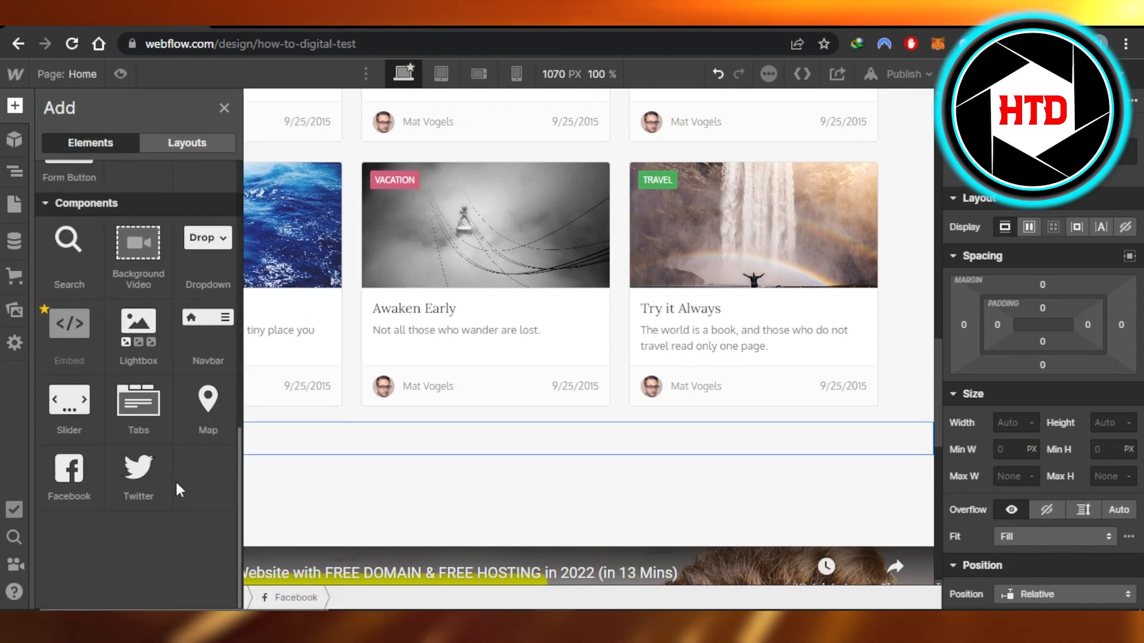
{"action": "left_click_drag", "start_coordinate": [138, 467], "coordinate": [378, 495]}
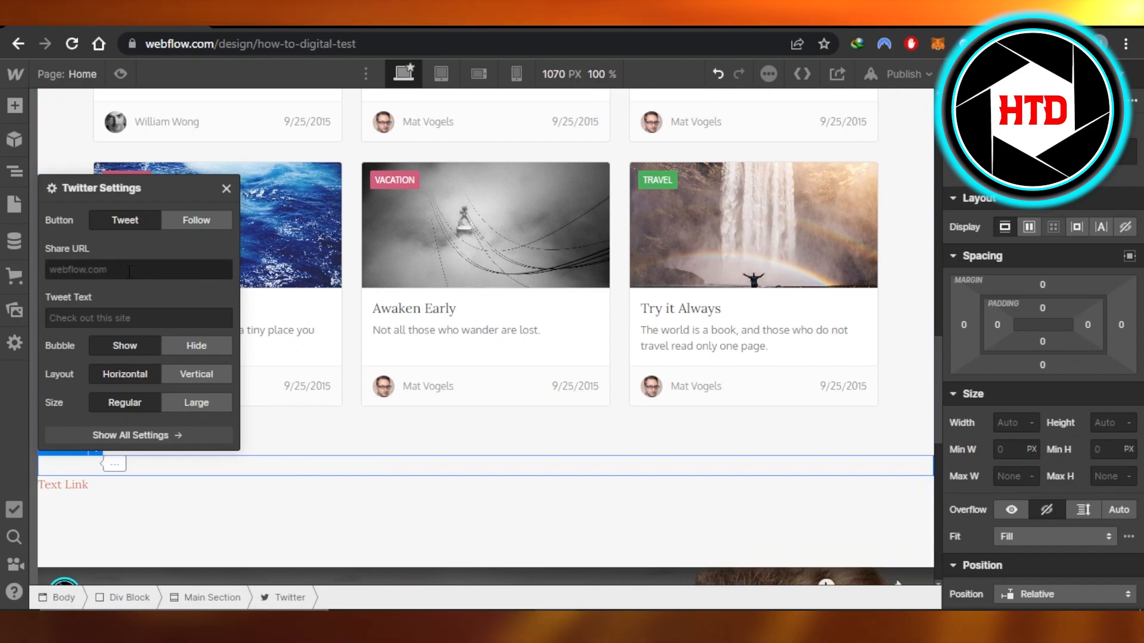
Keep the Tweet button's default share URL, dismiss its settings and select it on the canvas
{"action": "left_click", "coordinate": [139, 269]}
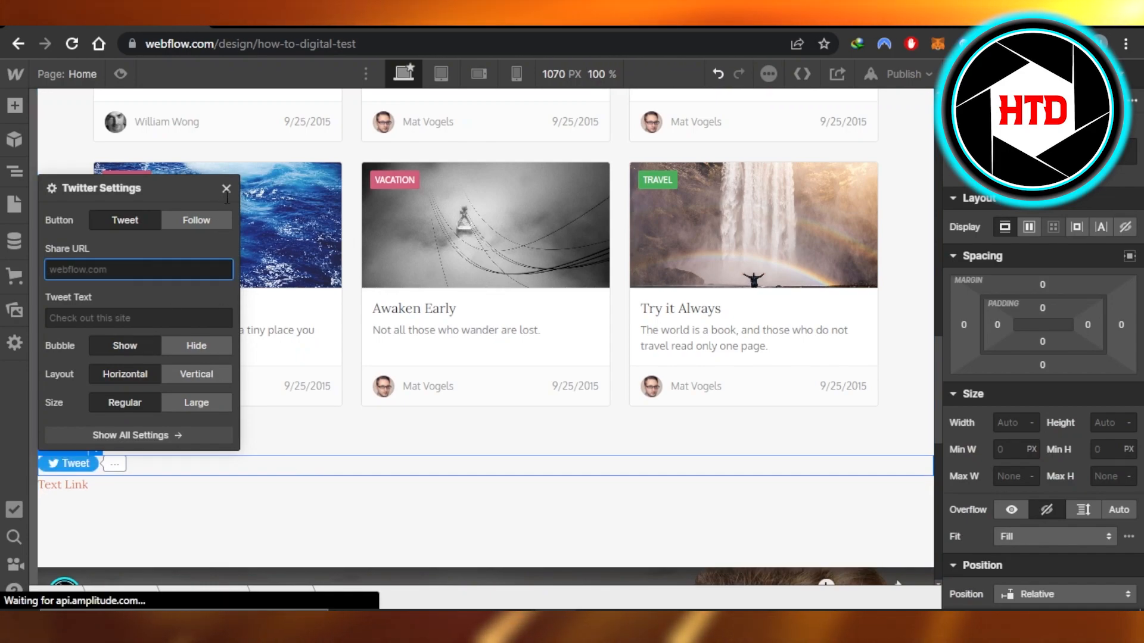
{"action": "left_click", "coordinate": [226, 188]}
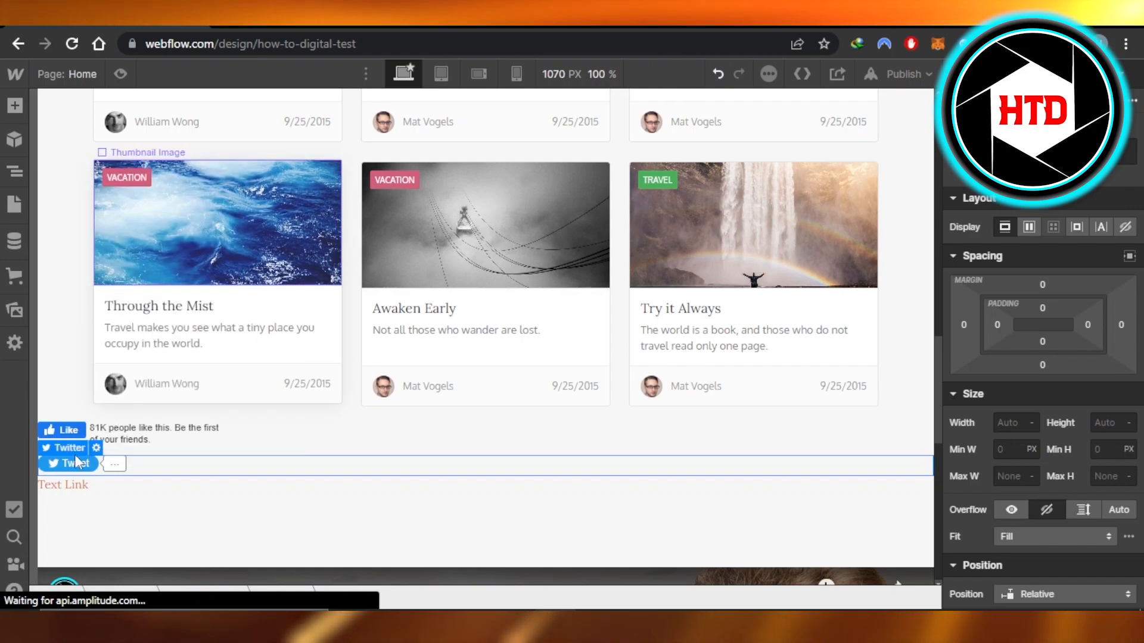
{"action": "left_click", "coordinate": [66, 446]}
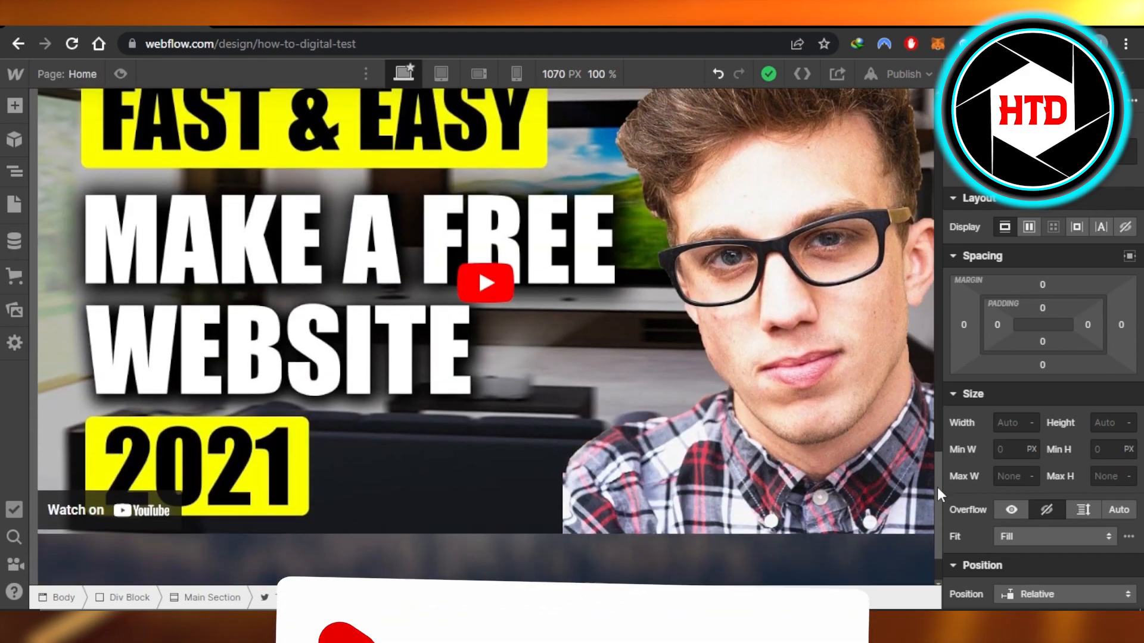
Scroll to the Featured Posts area and reopen the Add panel at Components
{"action": "scroll", "scroll_direction": "down", "scroll_amount": 3}
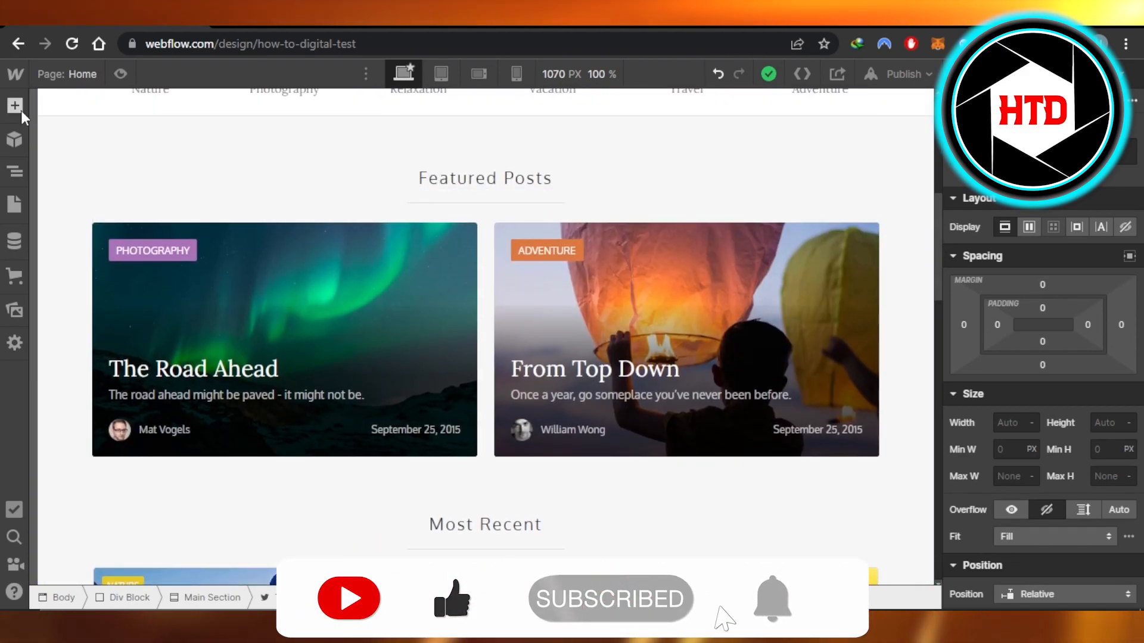
{"action": "left_click", "coordinate": [14, 106]}
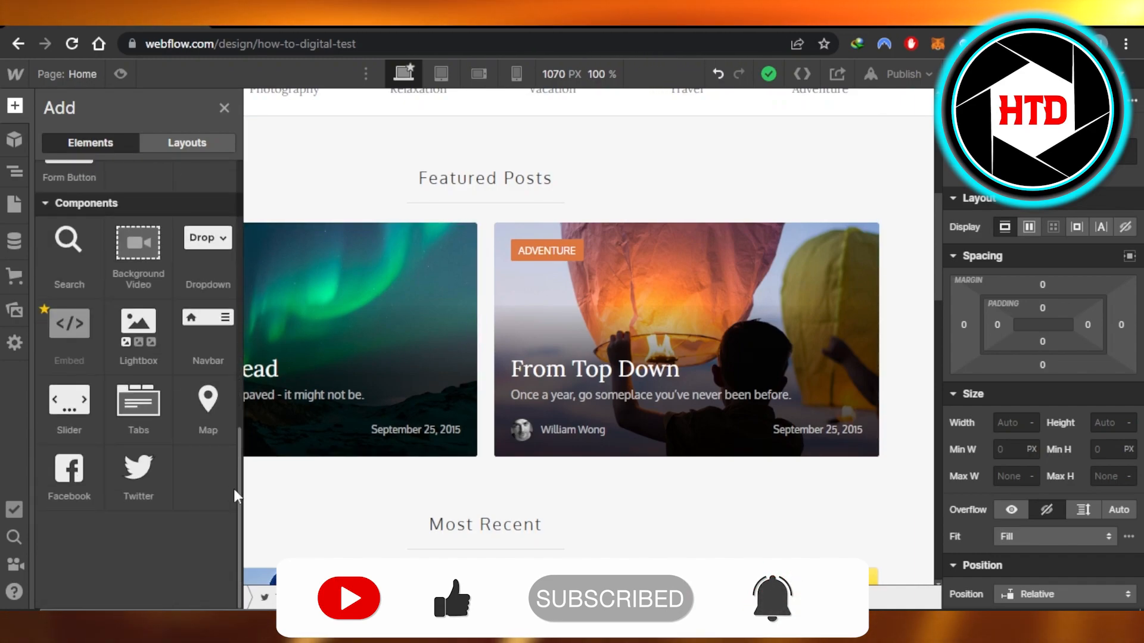
{"action": "mouse_move", "coordinate": [196, 529]}
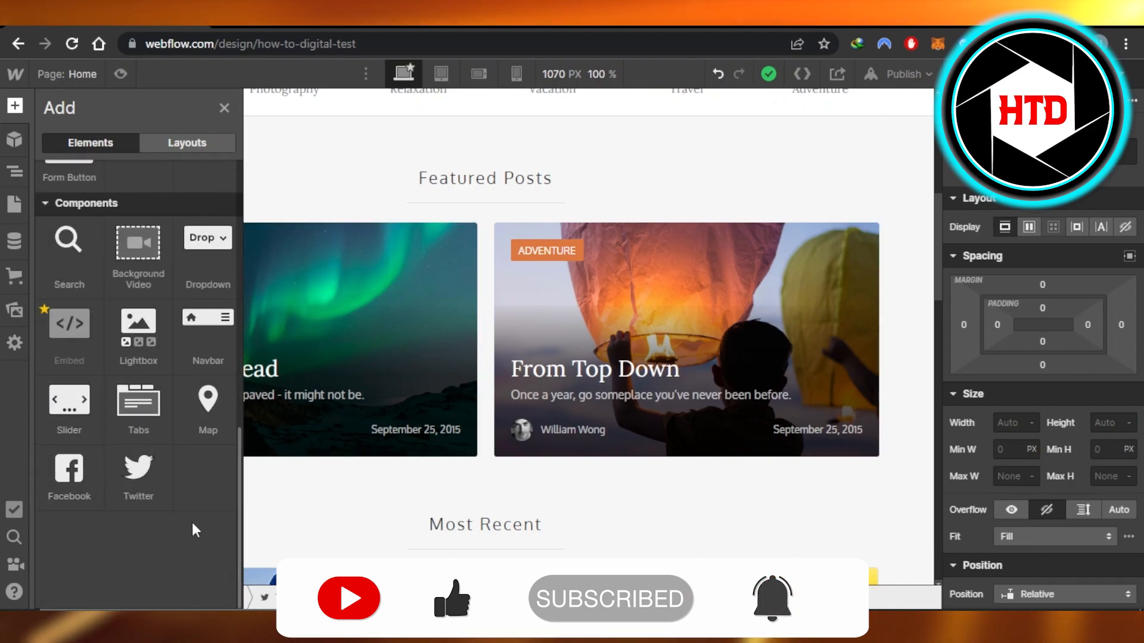